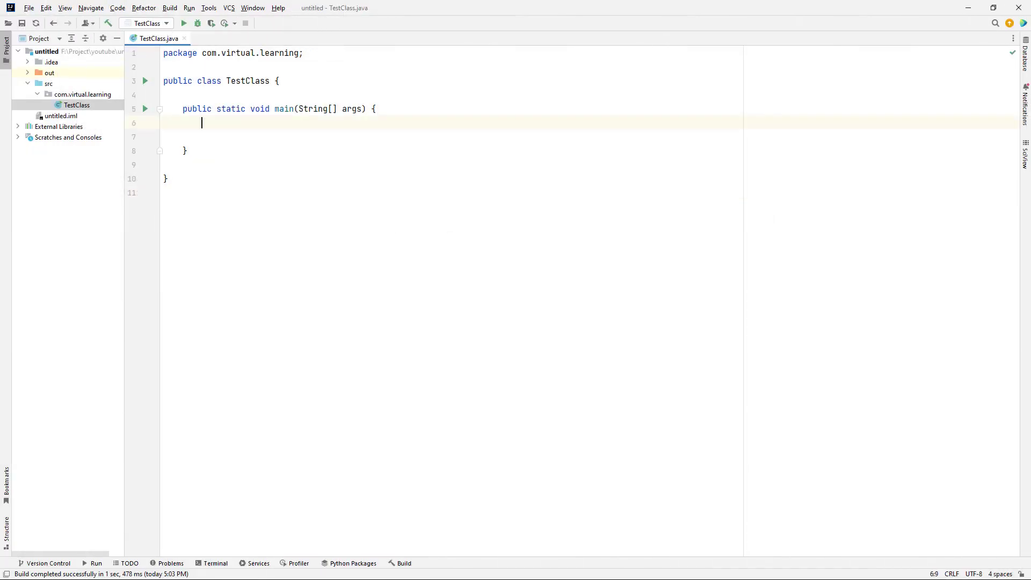
Declare the String title text block about the virtual learning channel, print it and run
{"action": "type", "text": "String title = \"\"\""}
{"action": "type", "text": "System.out.println(title);"}
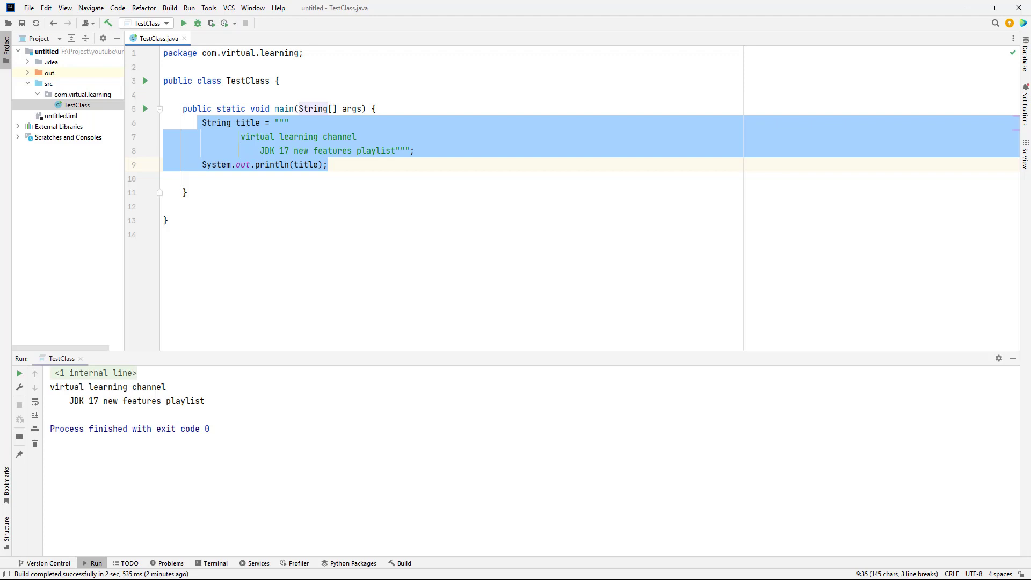
Replace the title text block with The manager said: "push the codes" including double quotes
{"action": "key", "text": "Delete"}
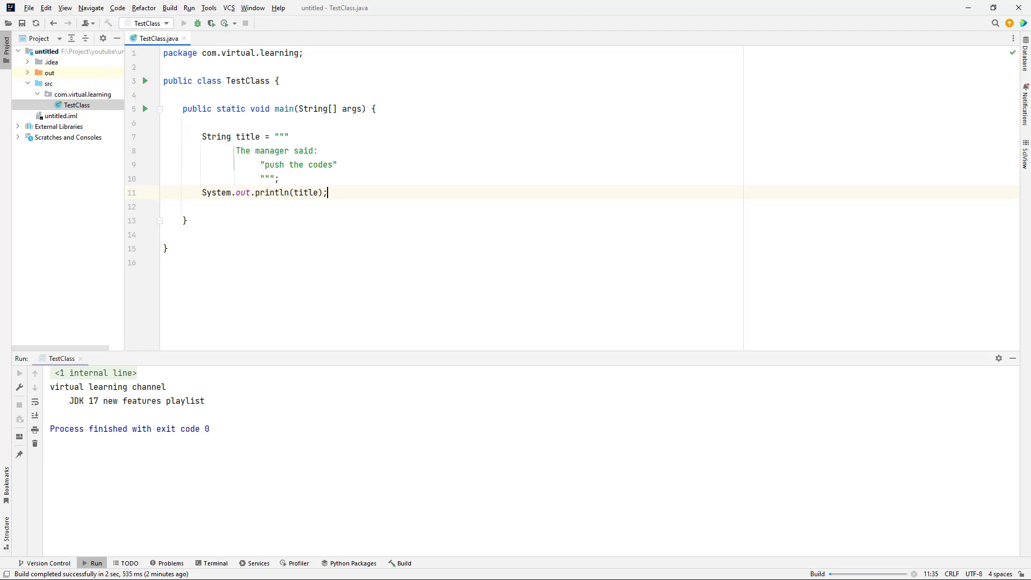
Run the quoted text, then run again after adding the backslash line continuation
{"action": "left_click", "coordinate": [183, 23]}
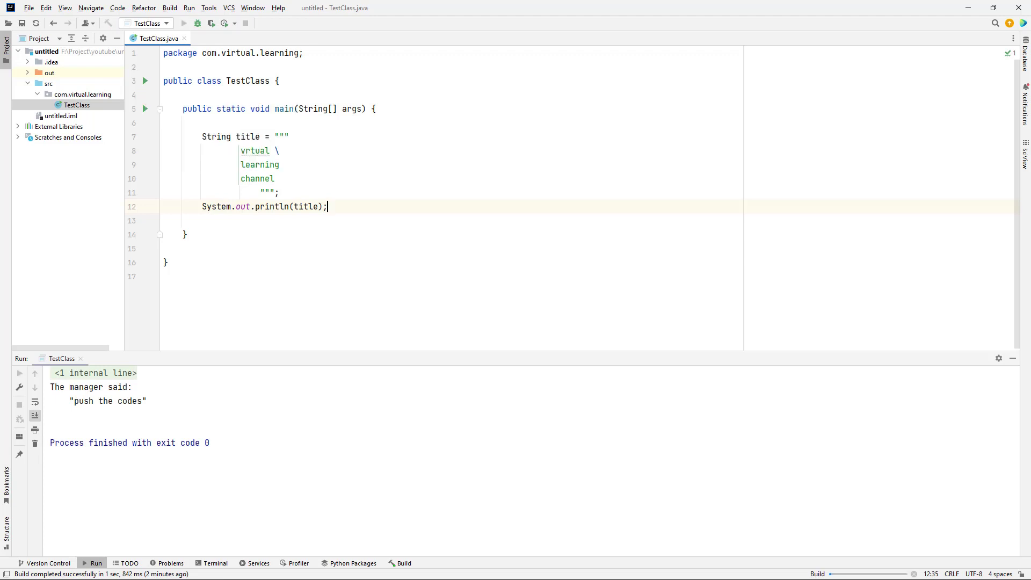
{"action": "left_click", "coordinate": [184, 23]}
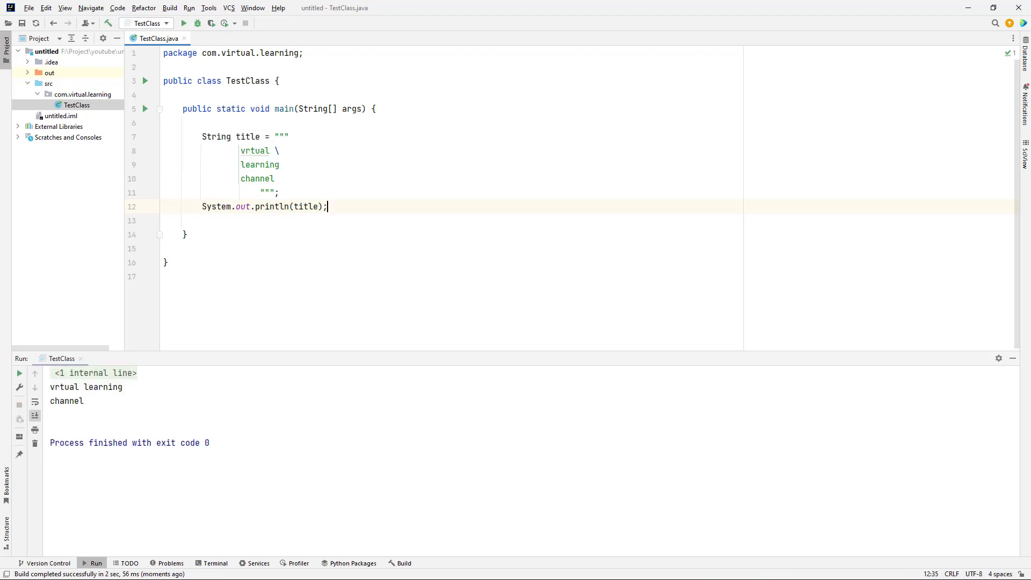